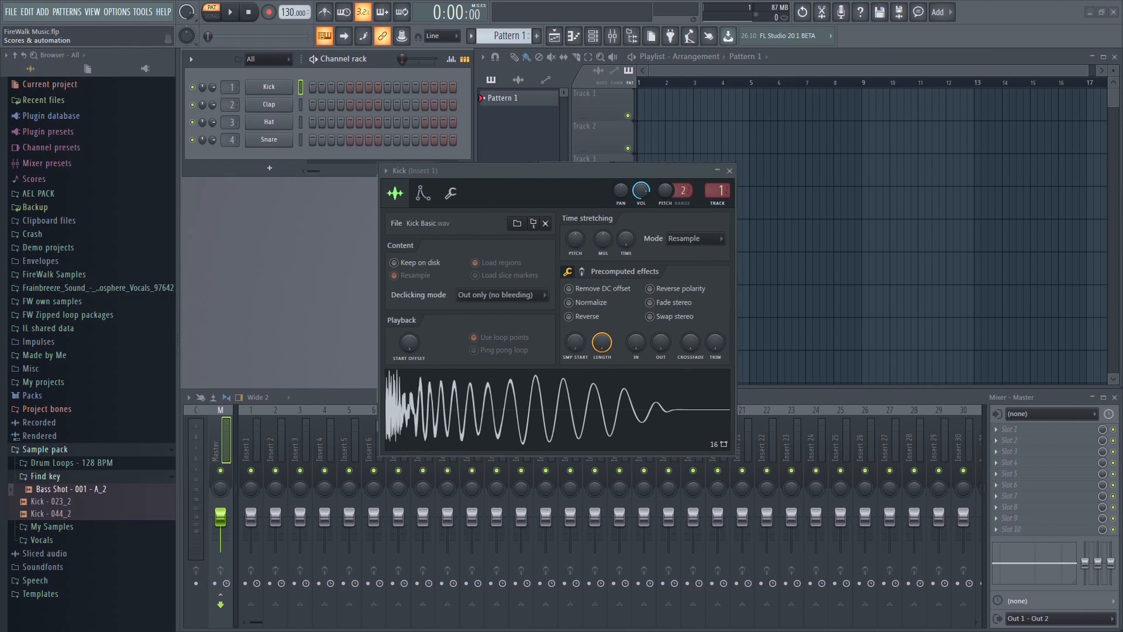
- Close the Kick channel settings window to reveal the channel rack and empty playlist
click(729, 170)
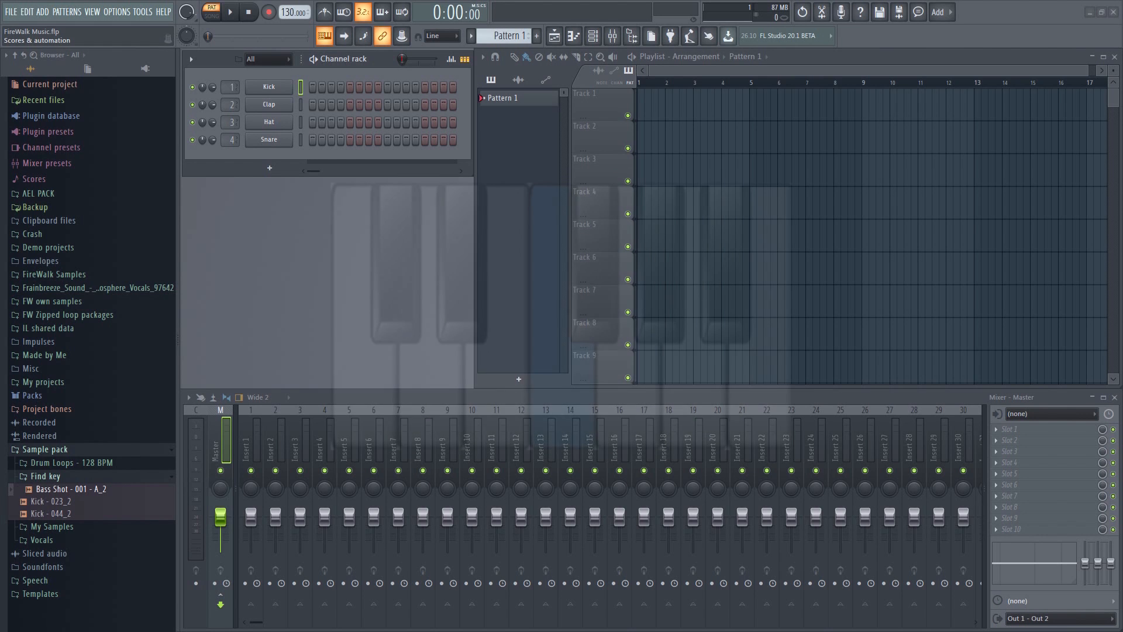